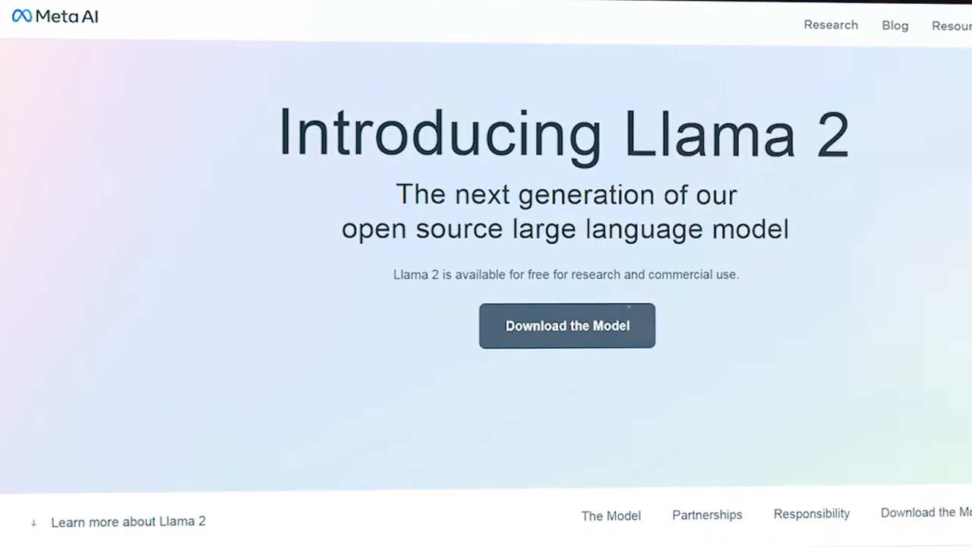
scroll(down, 3)
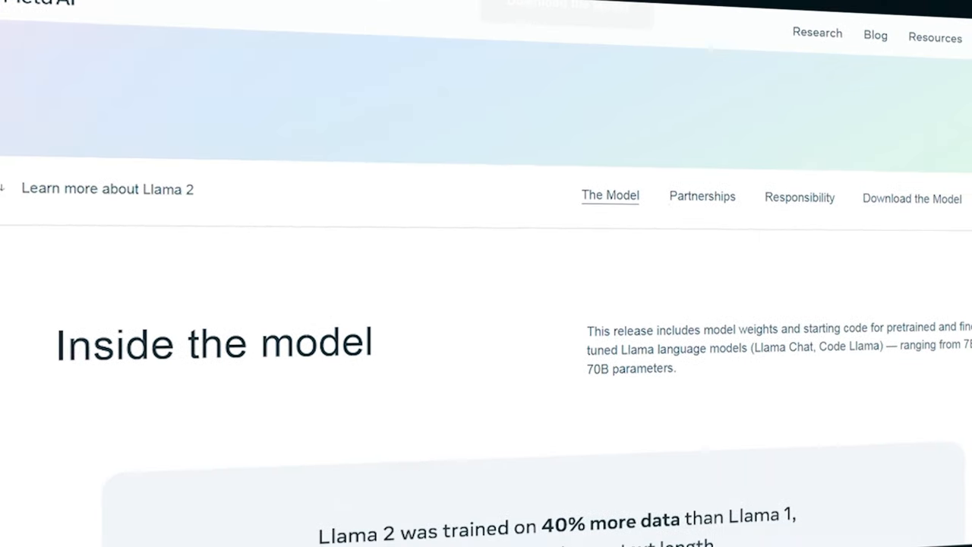
scroll(down, 3)
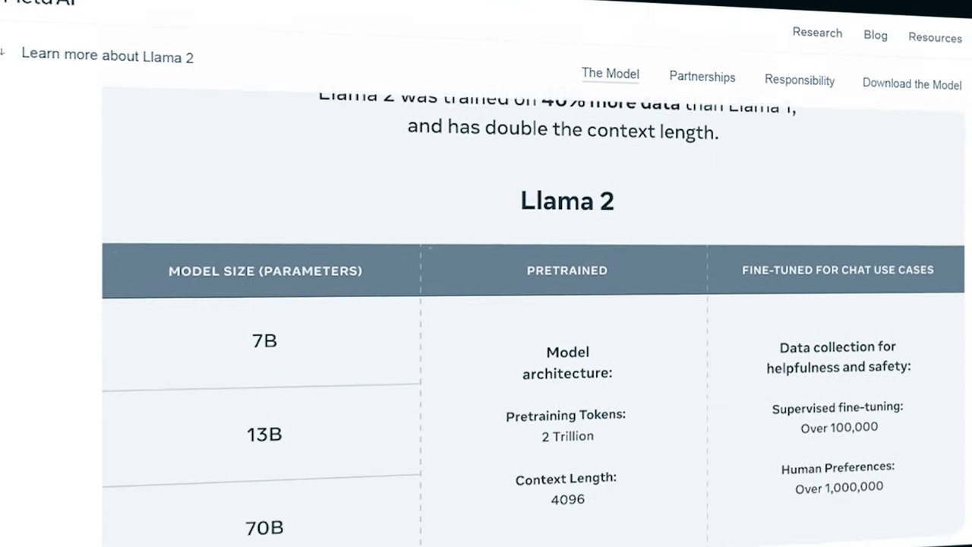
scroll(down, 3)
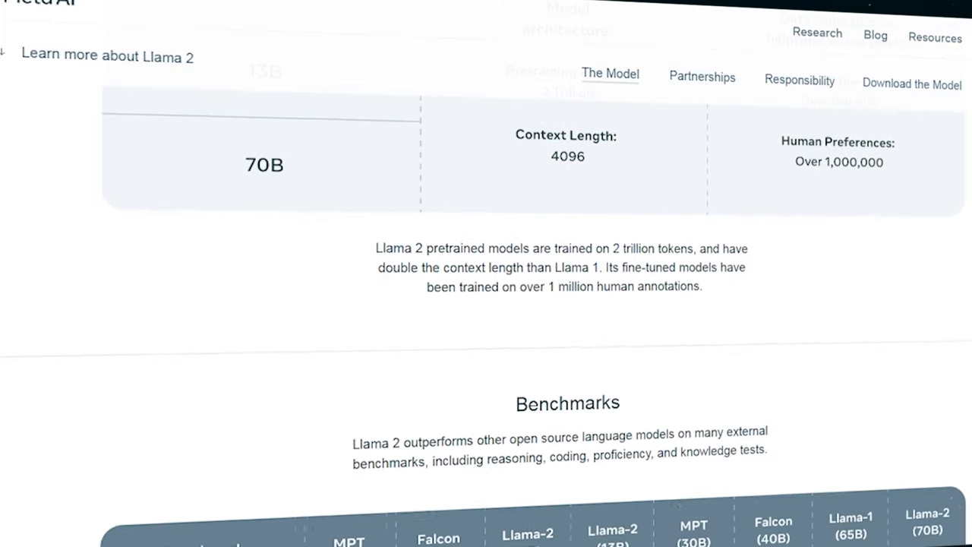